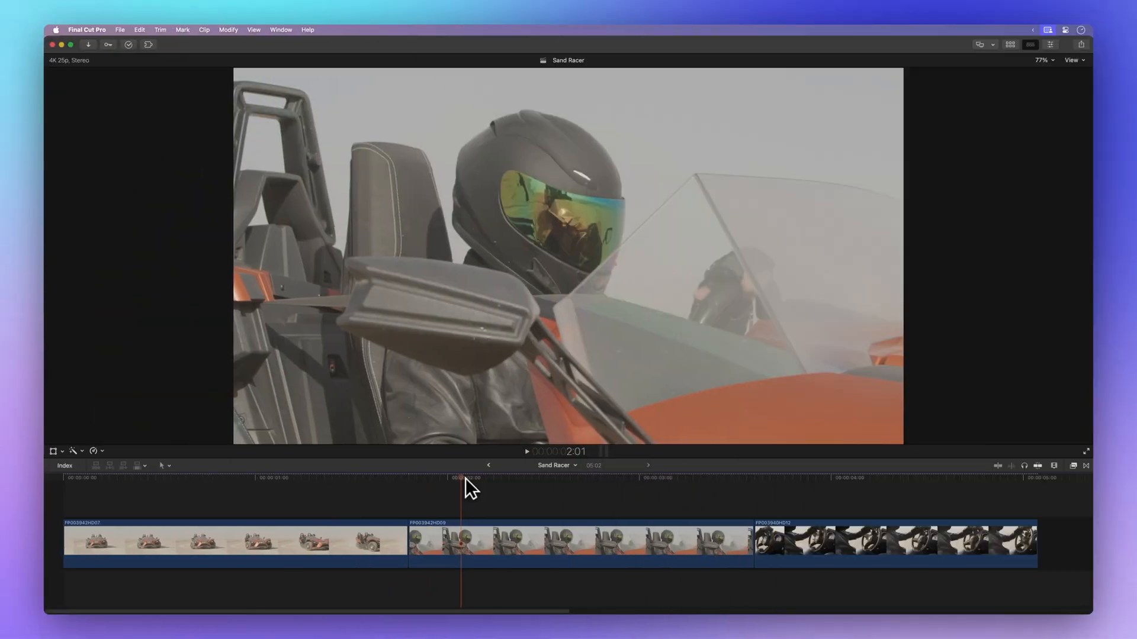
mouse_move(468, 496)
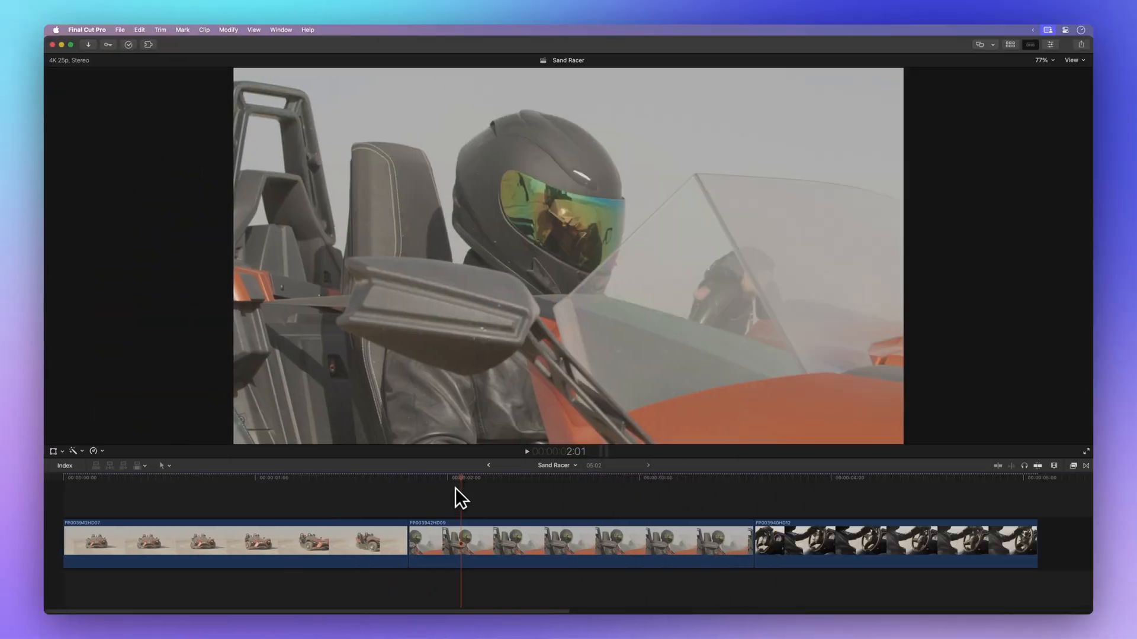
mouse_move(84, 32)
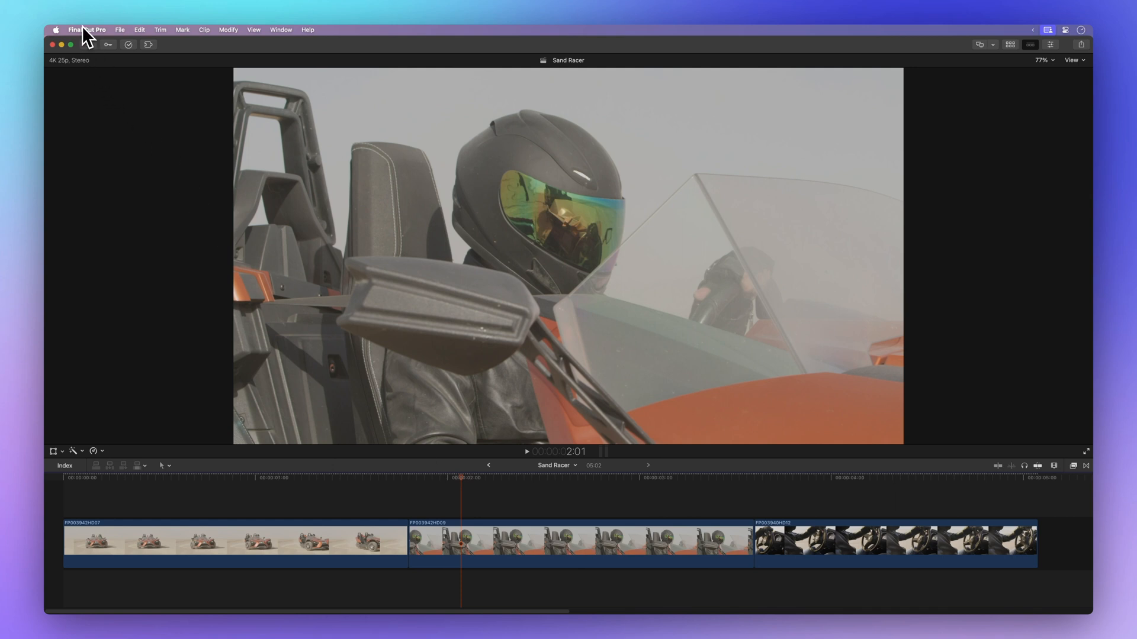
- Enable 'Show detailed trimming feedback' under Editing settings and close the Settings window
left_click(86, 30)
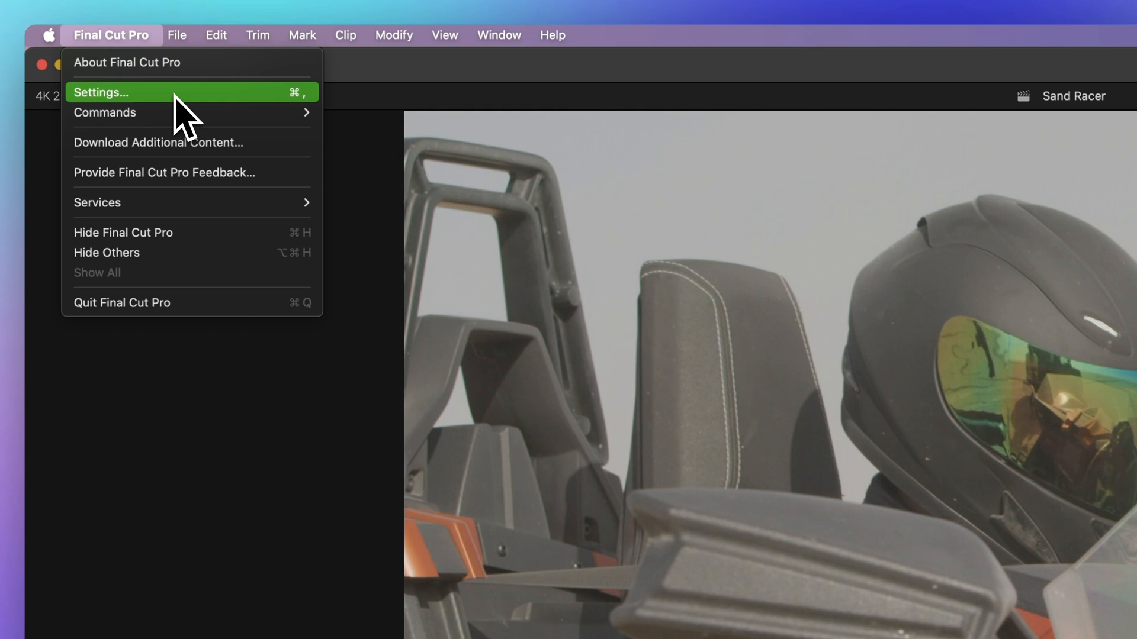
left_click(100, 92)
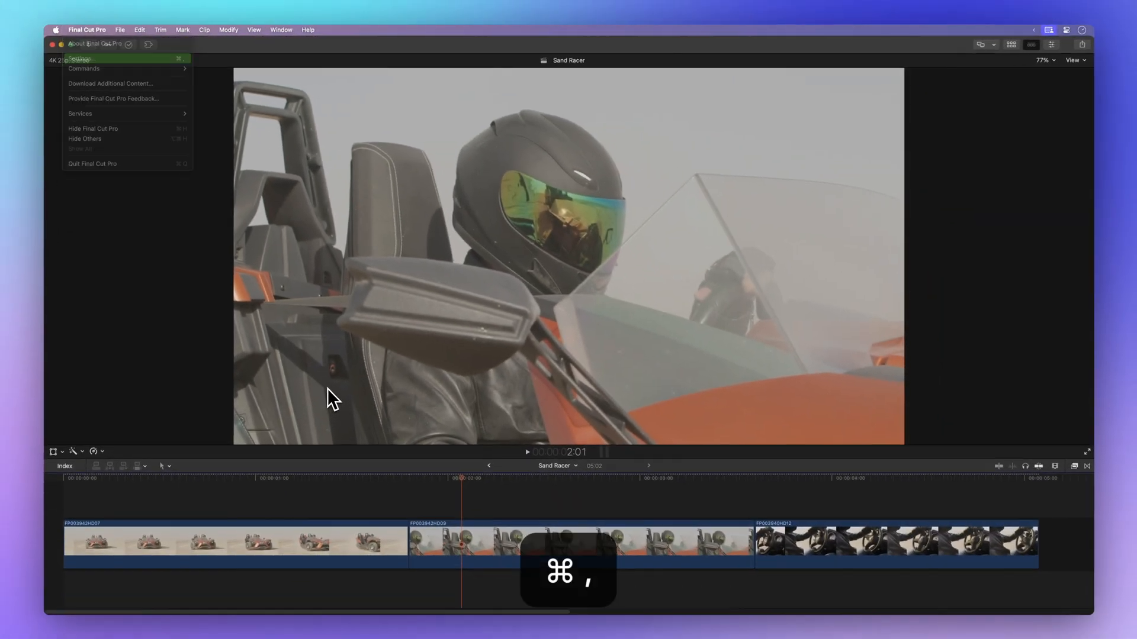
key("cmd+,")
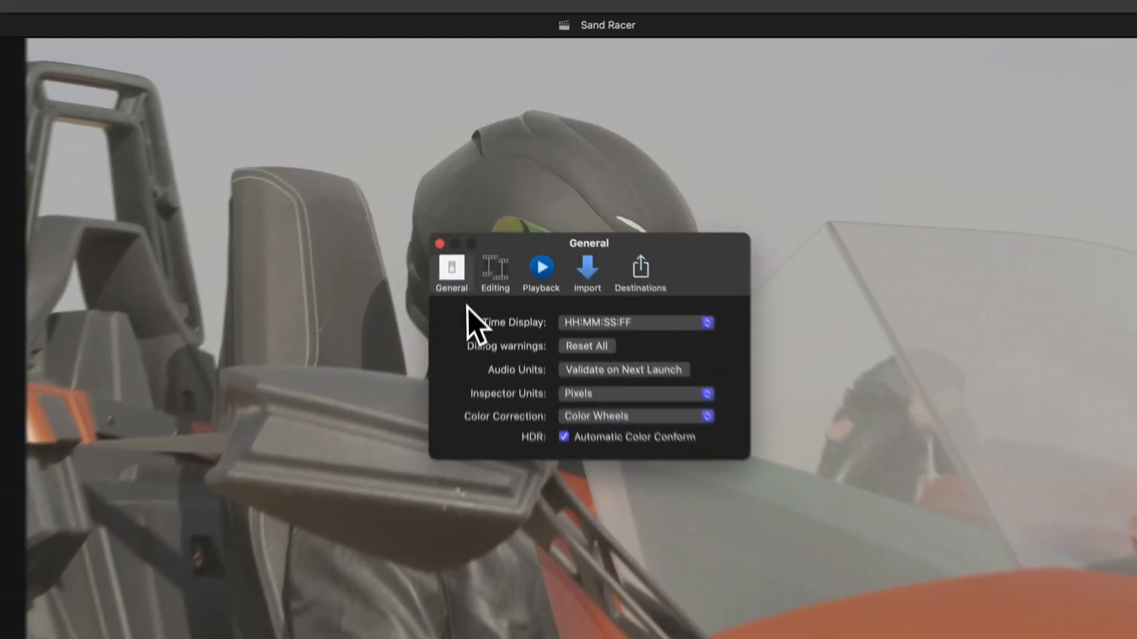
left_click(495, 272)
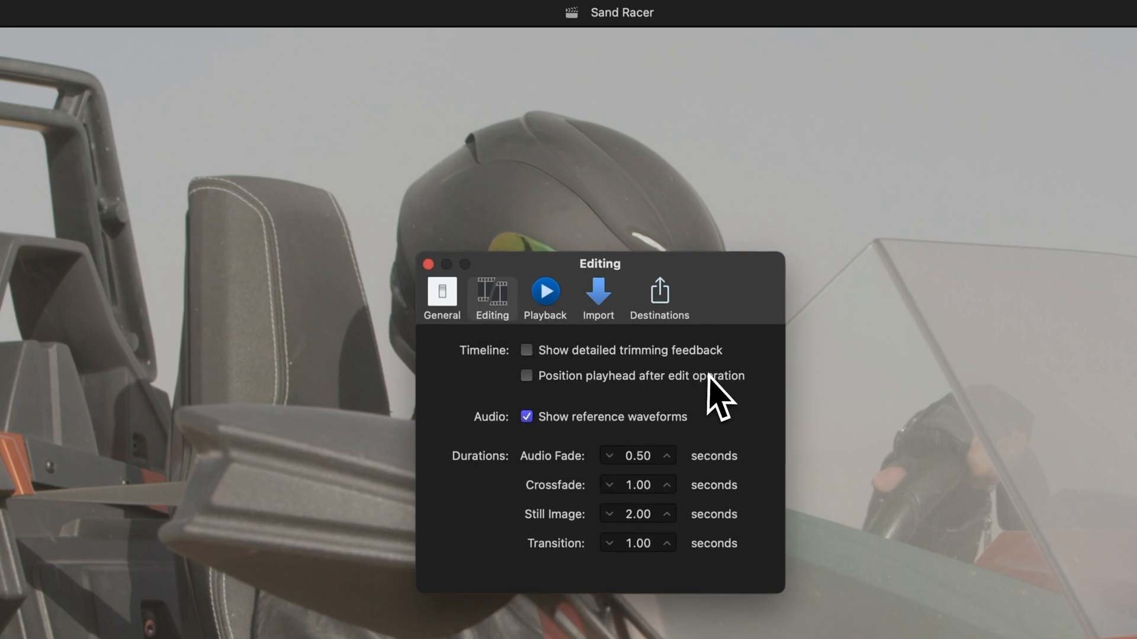
left_click(526, 350)
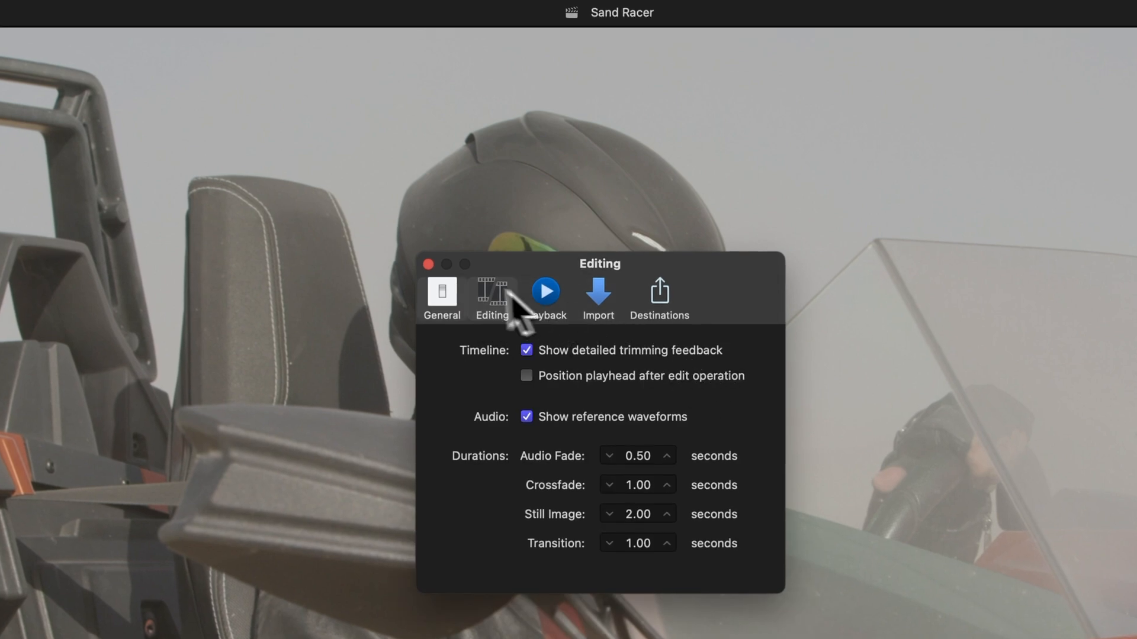
left_click(427, 264)
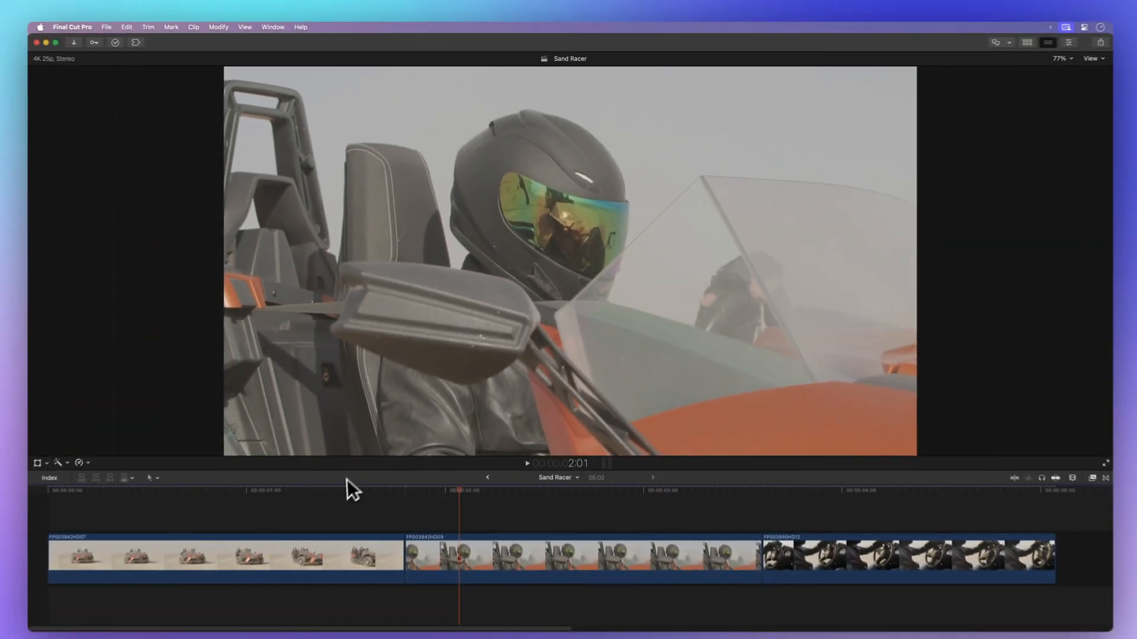
- Select the Blade tool from the timeline's Tools pop-up menu
left_click(346, 490)
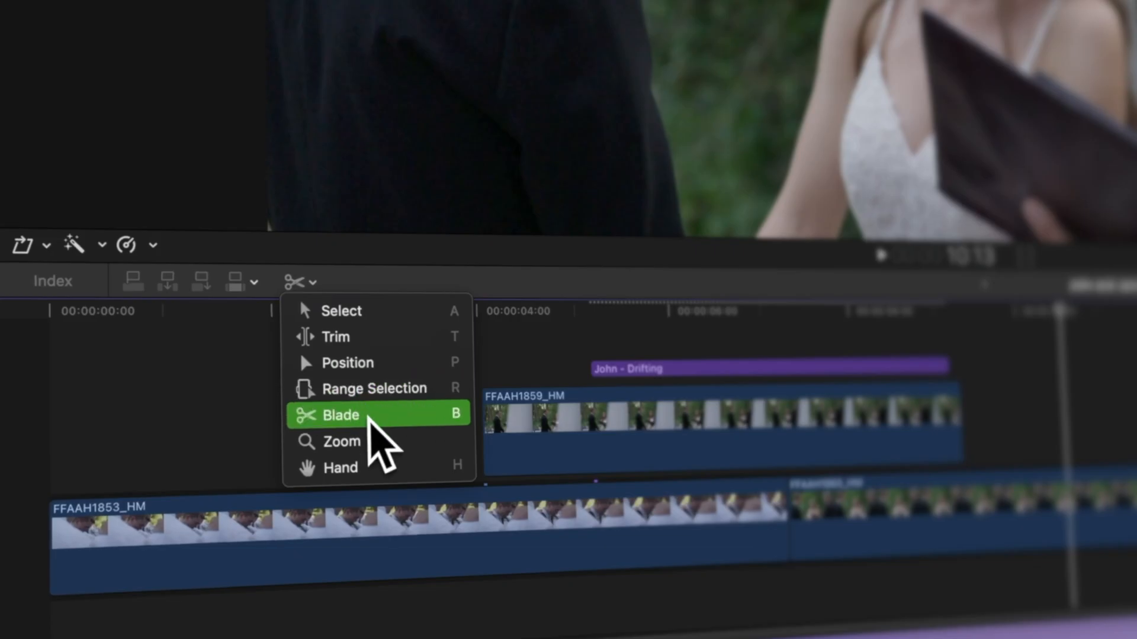
left_click(341, 414)
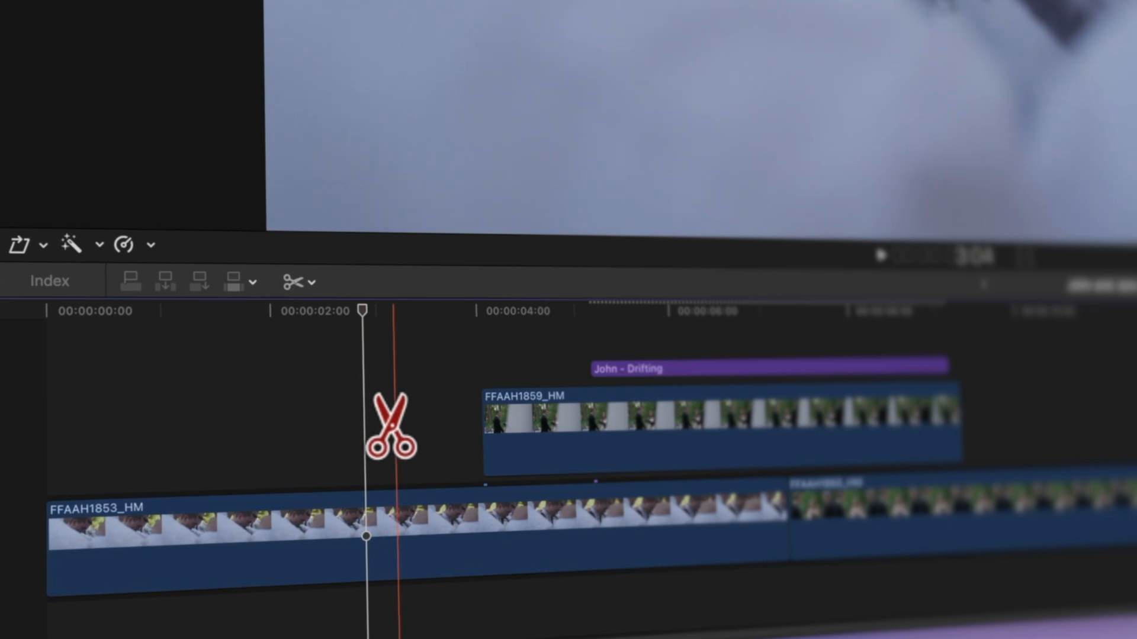